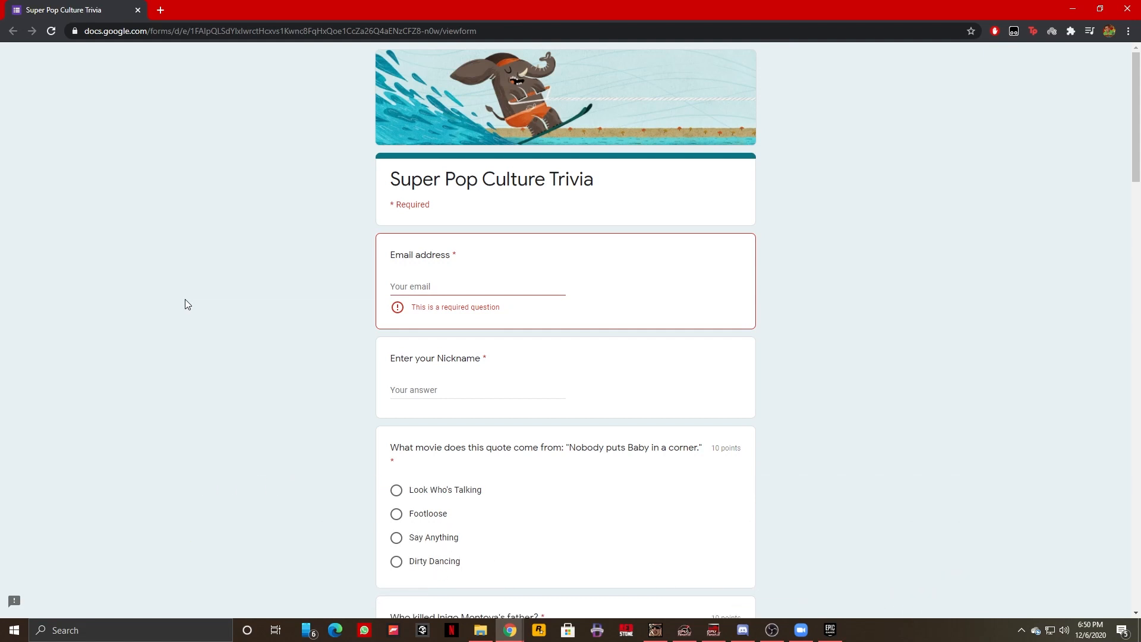
Open the quiz page's source in a new tab from the right-click menu
scroll("down", 3)
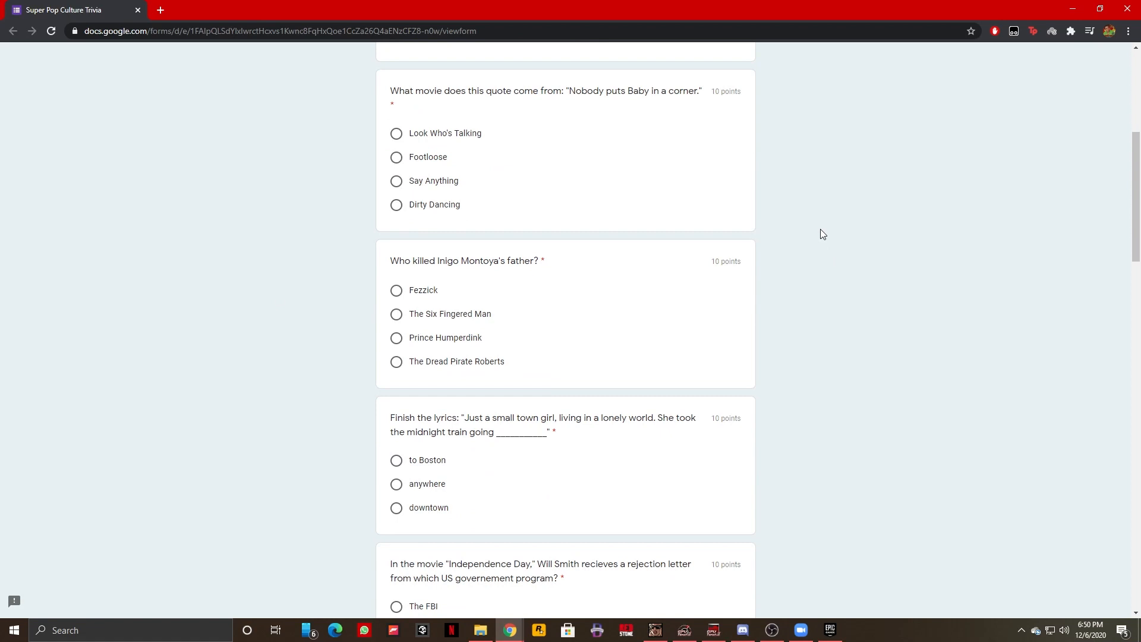
mouse_move(652, 104)
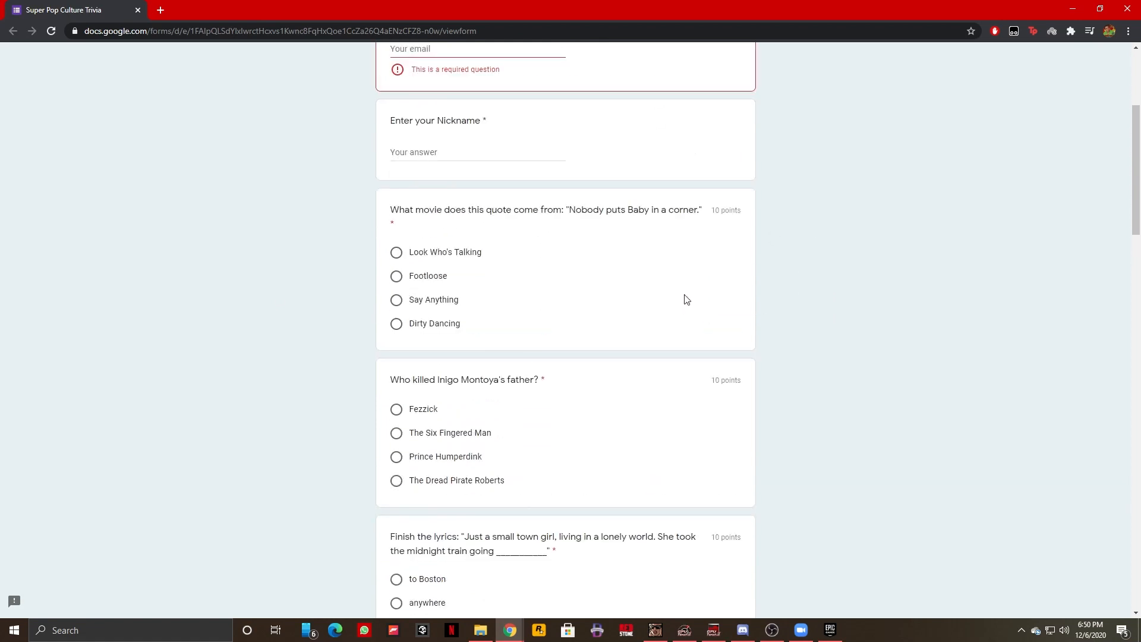
right_click(685, 299)
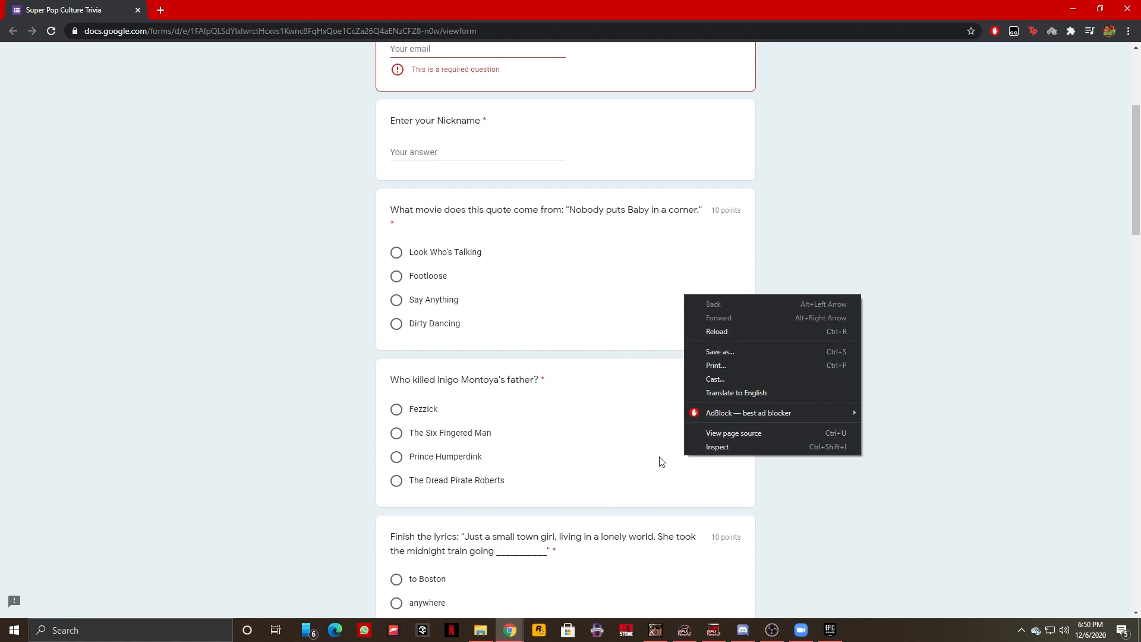
mouse_move(805, 496)
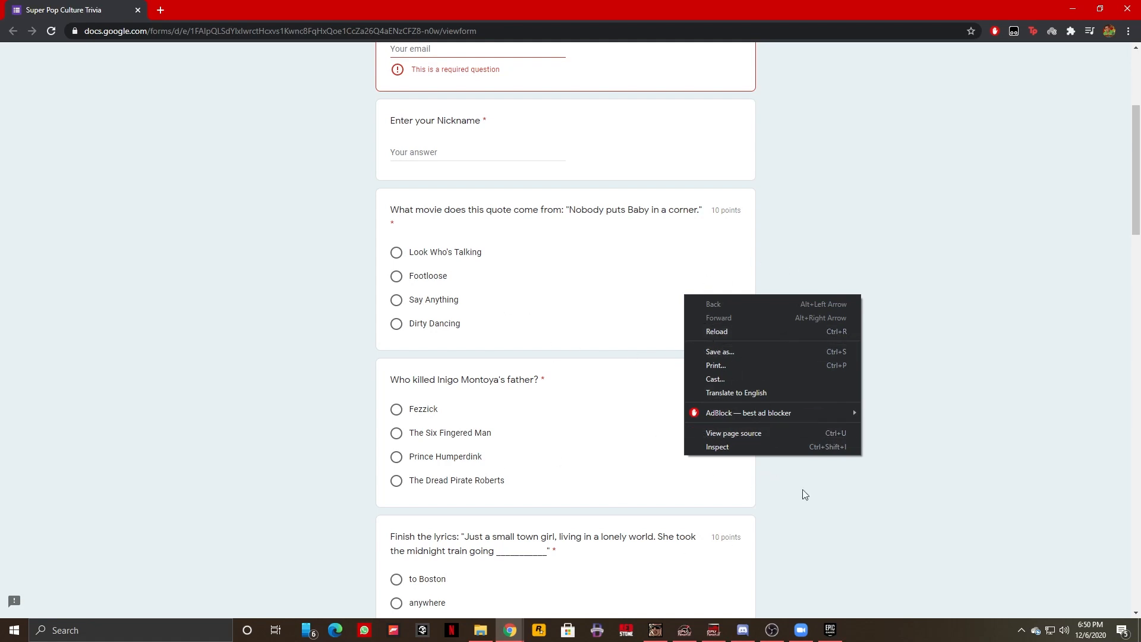
mouse_move(731, 306)
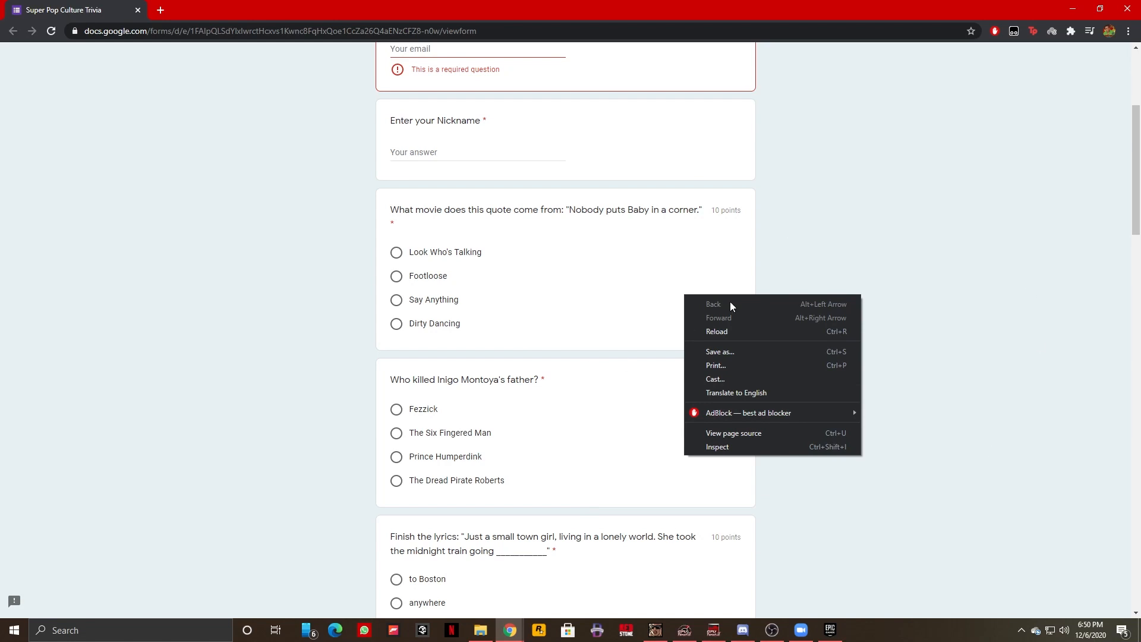
mouse_move(716, 379)
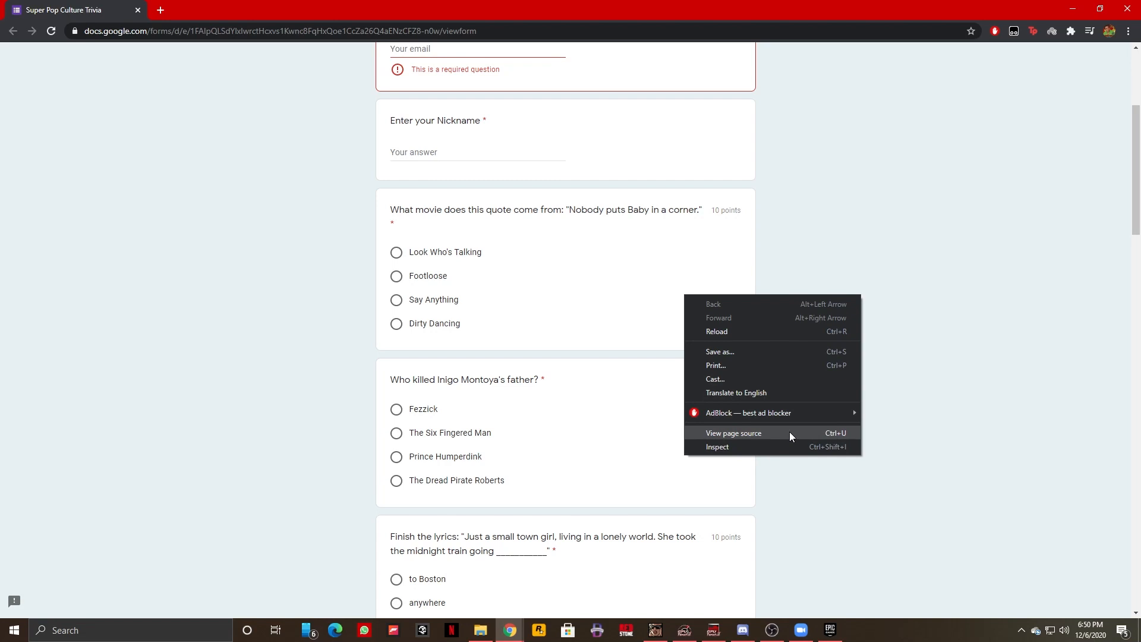
left_click(733, 433)
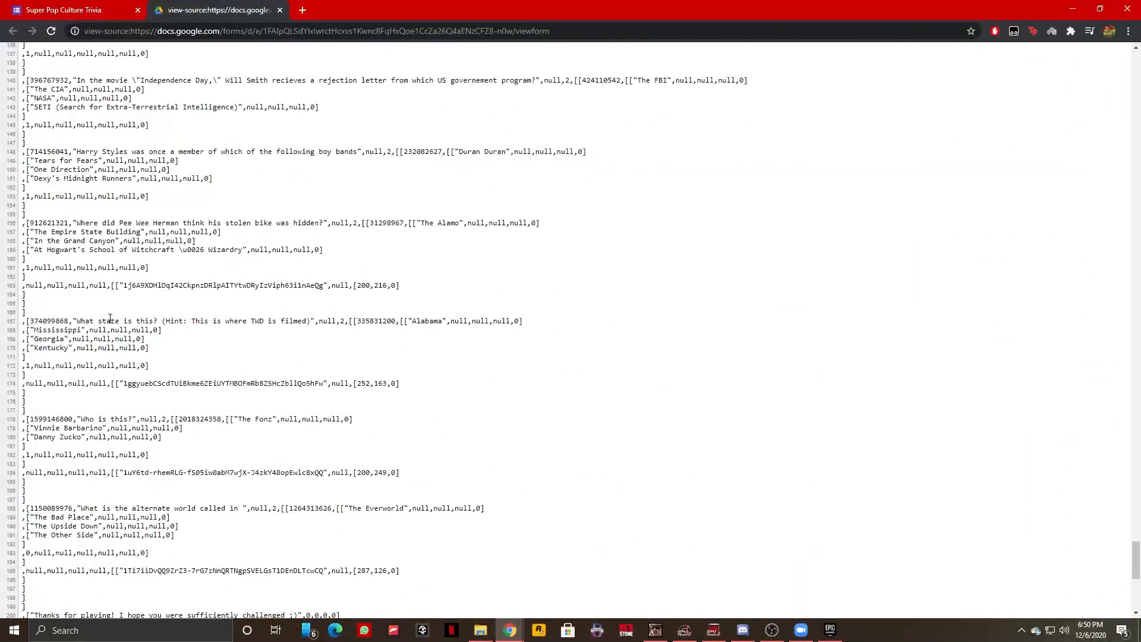
mouse_move(356, 317)
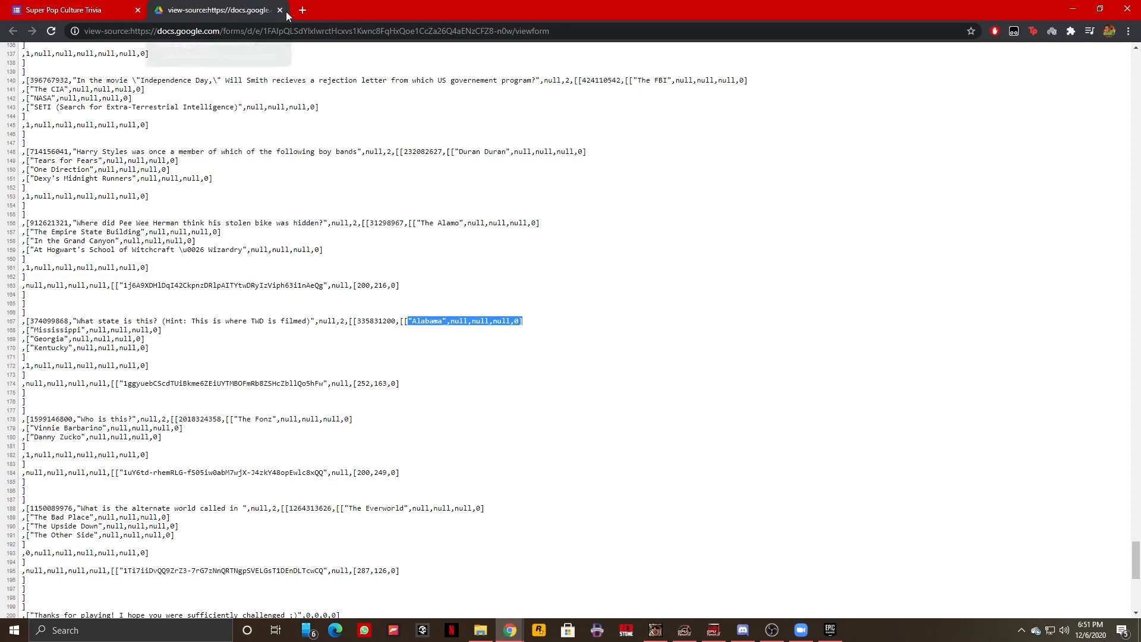
Close the view-source tab and scroll to the movie-quote and Inigo Montoya questions
left_click(279, 11)
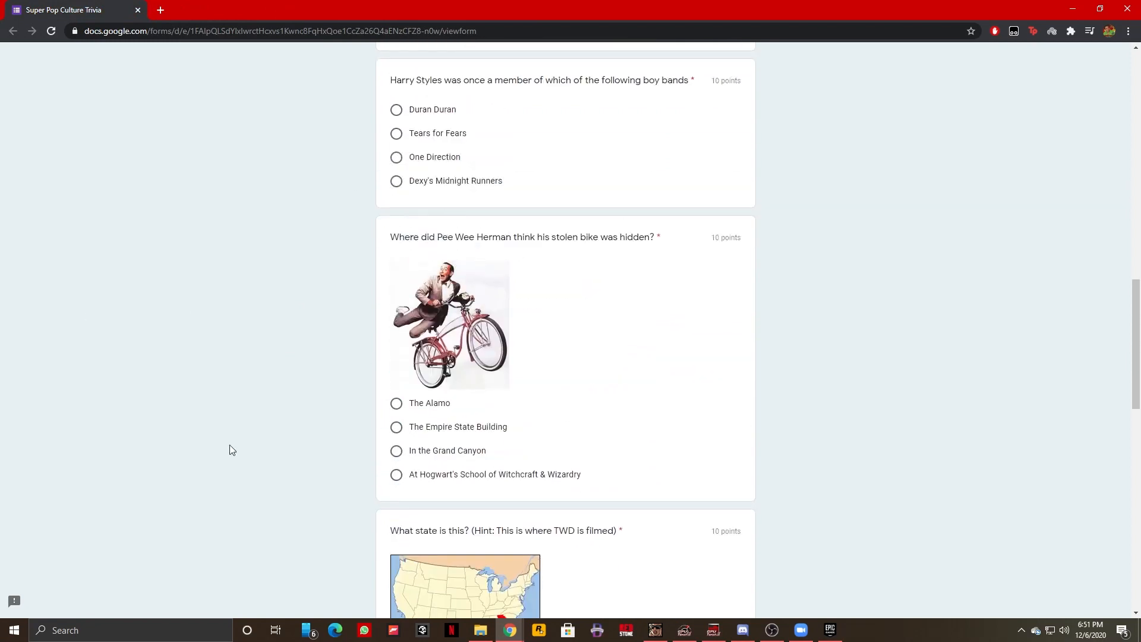
scroll("down", 3)
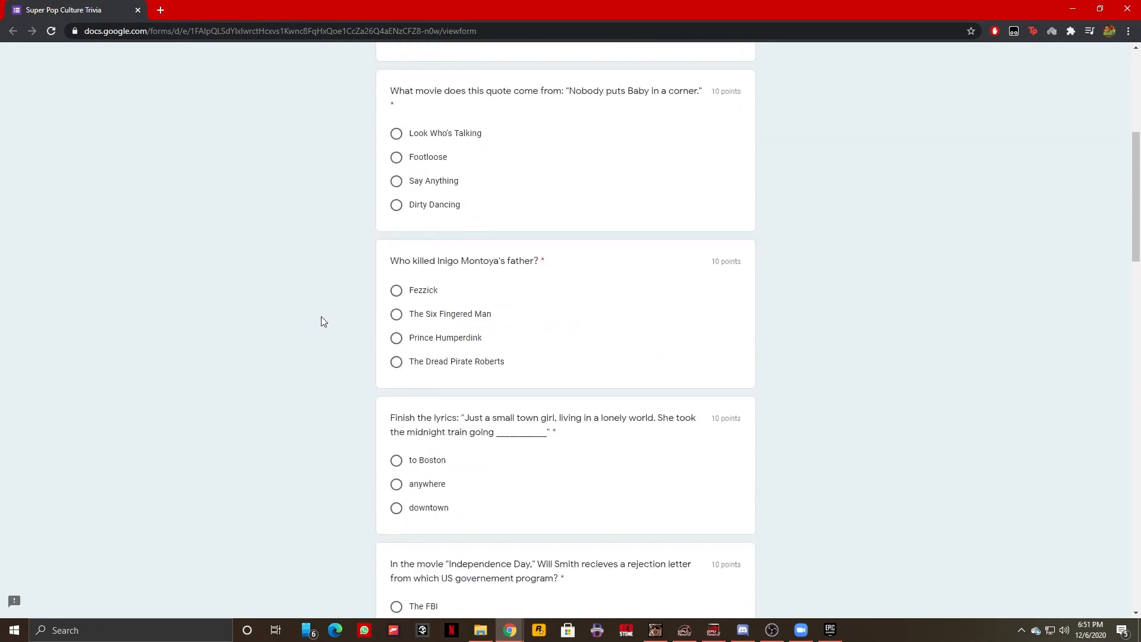